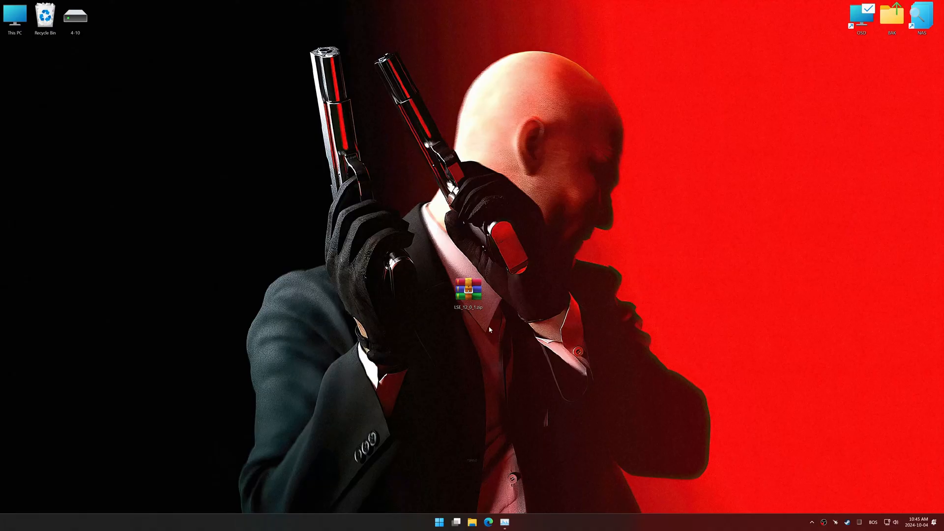
Install Low Specs Experience from the downloaded archive, accepting the license and finishing setup
right_click(469, 290)
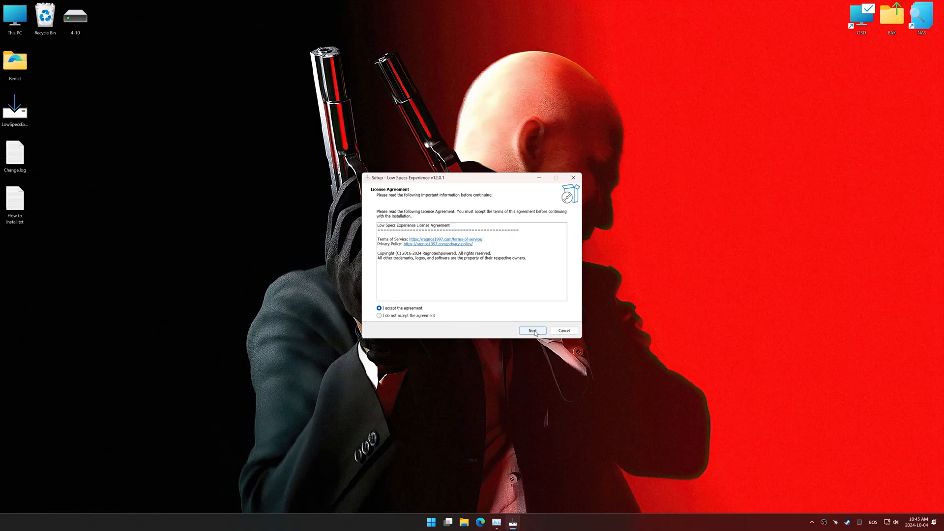
left_click(531, 330)
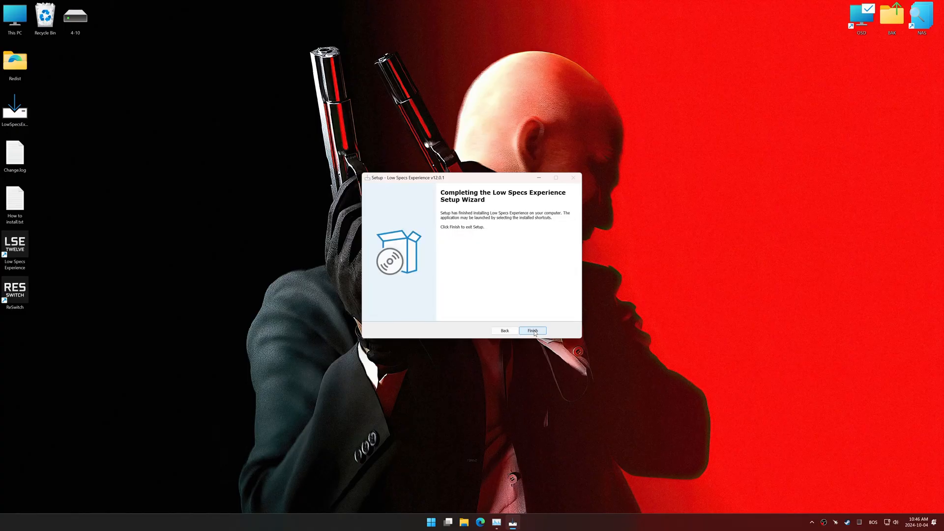
left_click(532, 331)
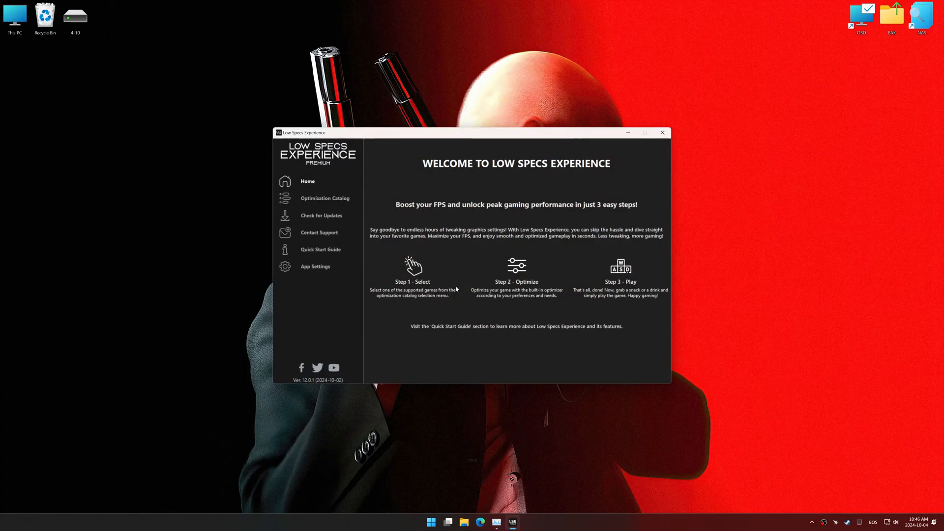
Choose Hitman World of Assassination on Steam from the Optimization Catalog
left_click(324, 198)
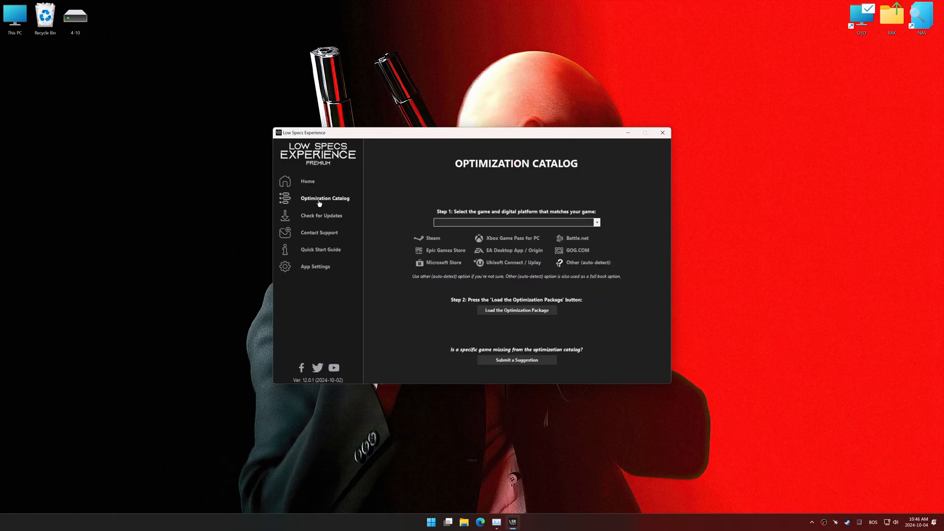
mouse_move(429, 238)
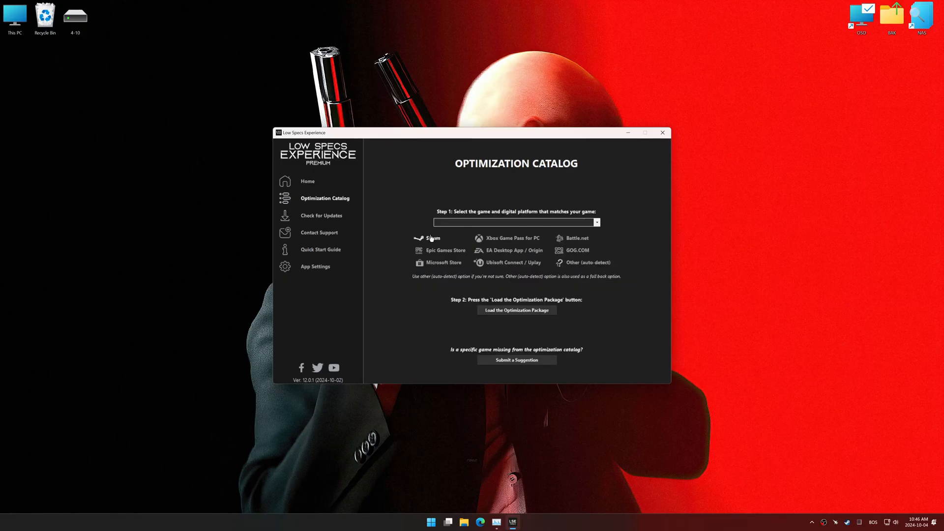
left_click(595, 222)
type("Hitman")
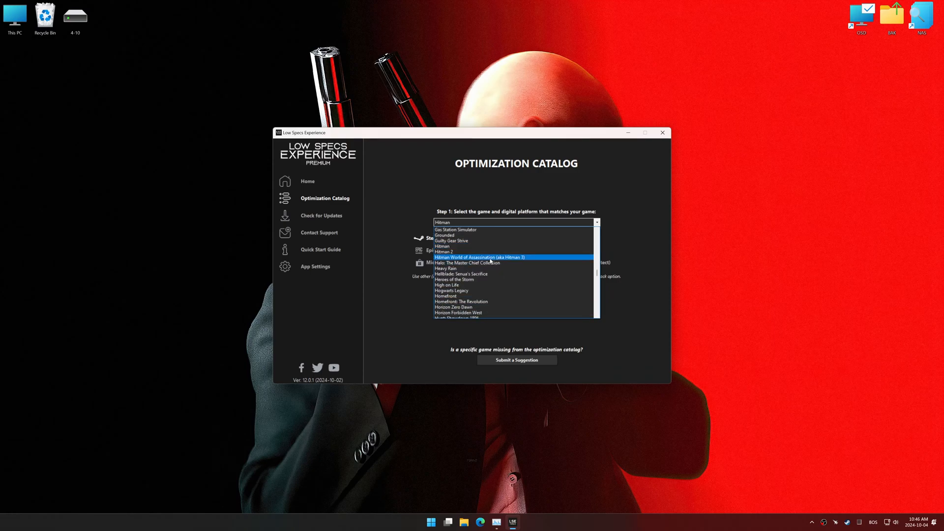
left_click(479, 257)
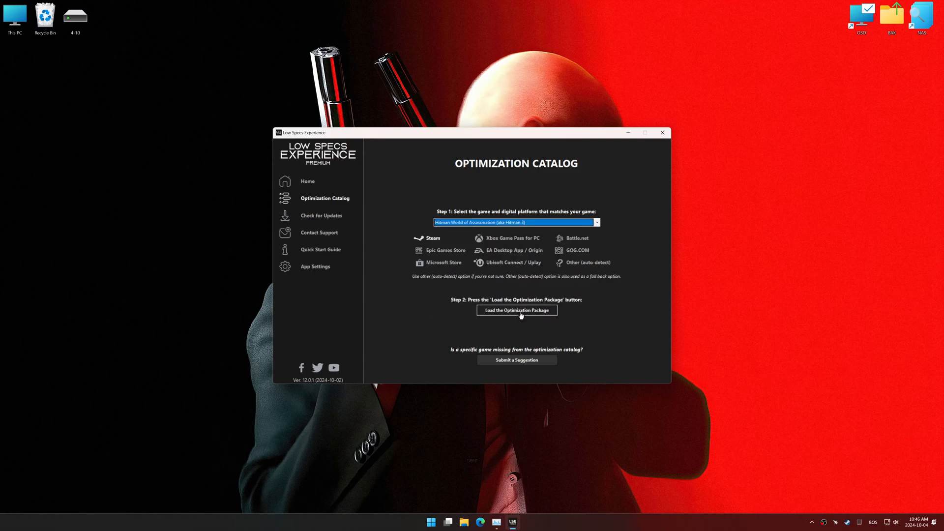
Load its optimization package and pass the compatibility check to reach the control panel
left_click(516, 310)
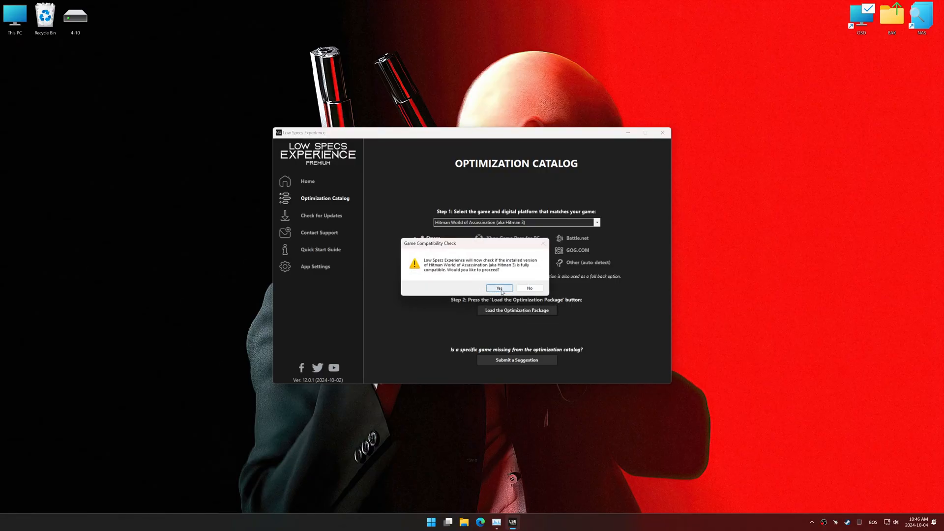
left_click(499, 288)
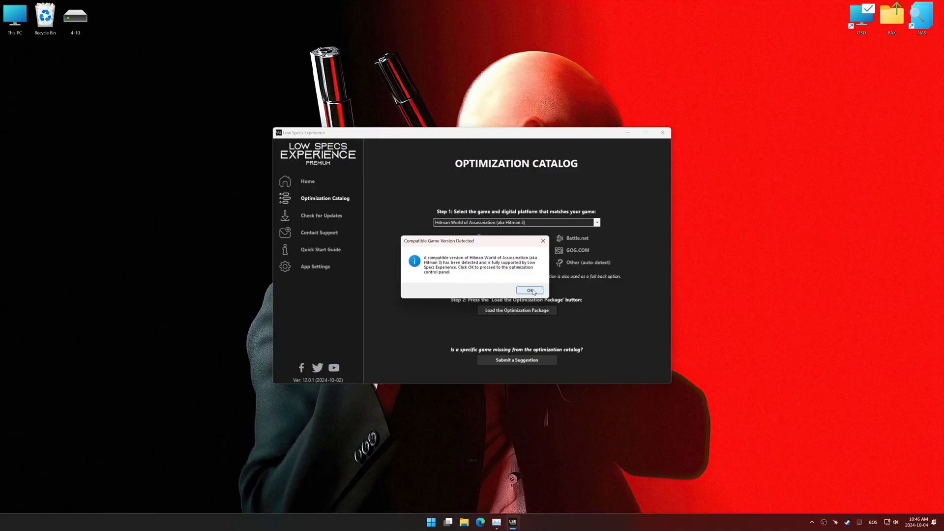
left_click(529, 290)
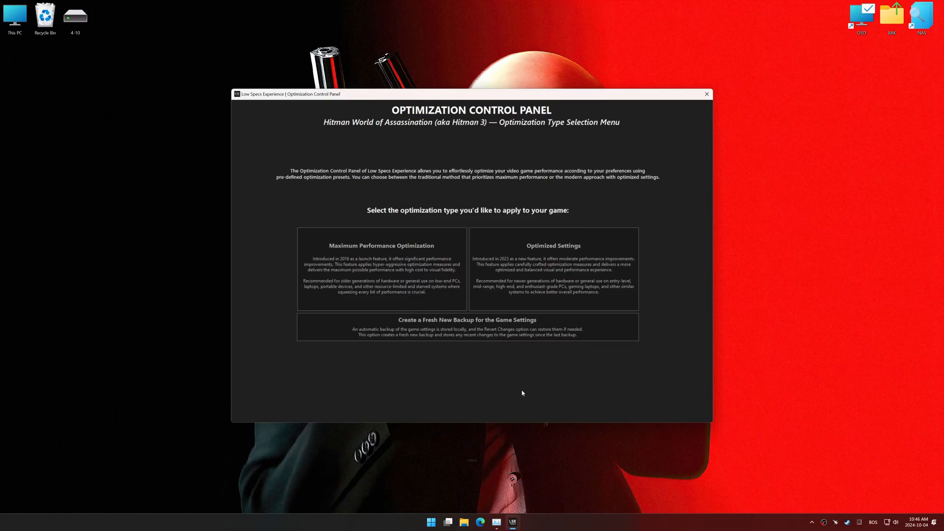
Choose Maximum Performance Optimization with a 2560 x 1440 (16:9) in-game resolution
left_click(380, 269)
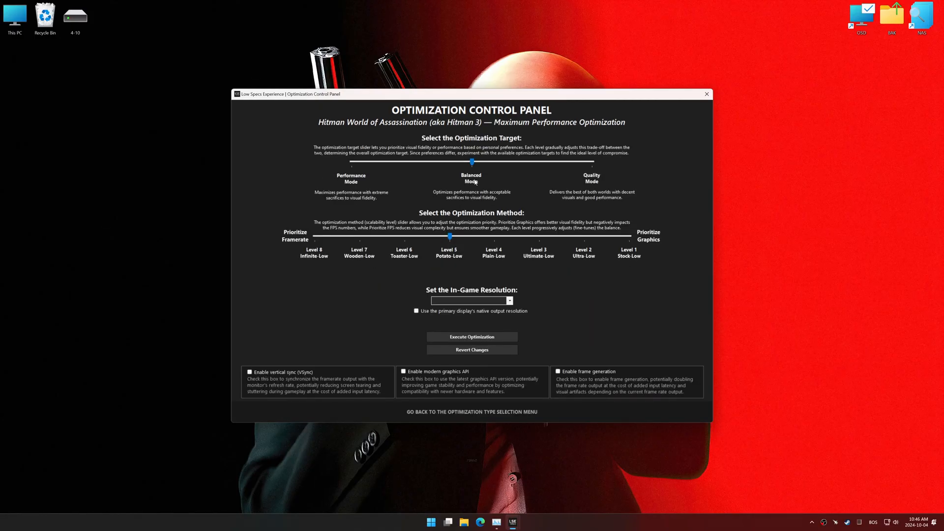
mouse_move(465, 274)
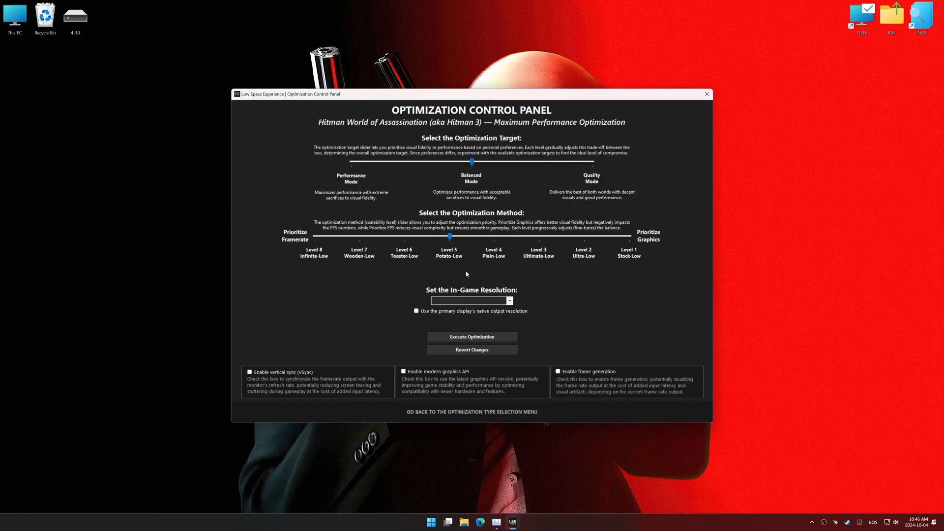
left_click(509, 300)
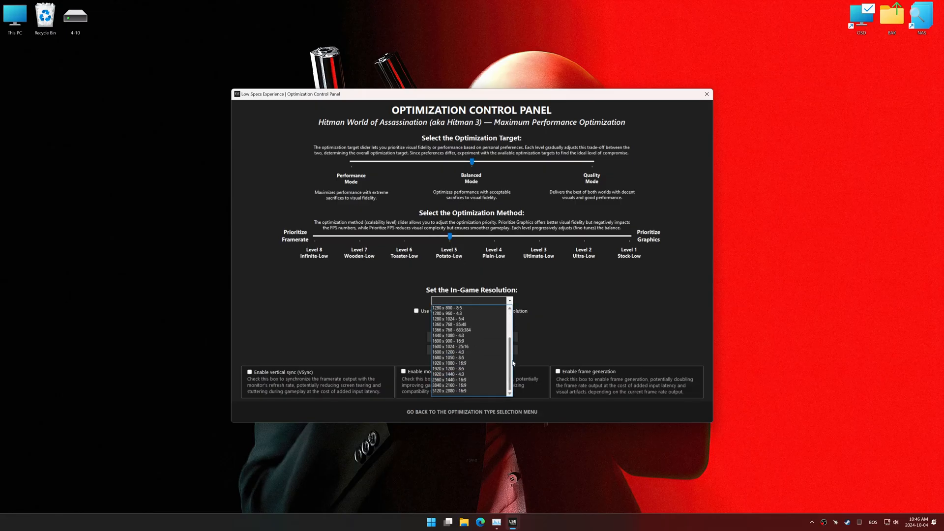
left_click(446, 379)
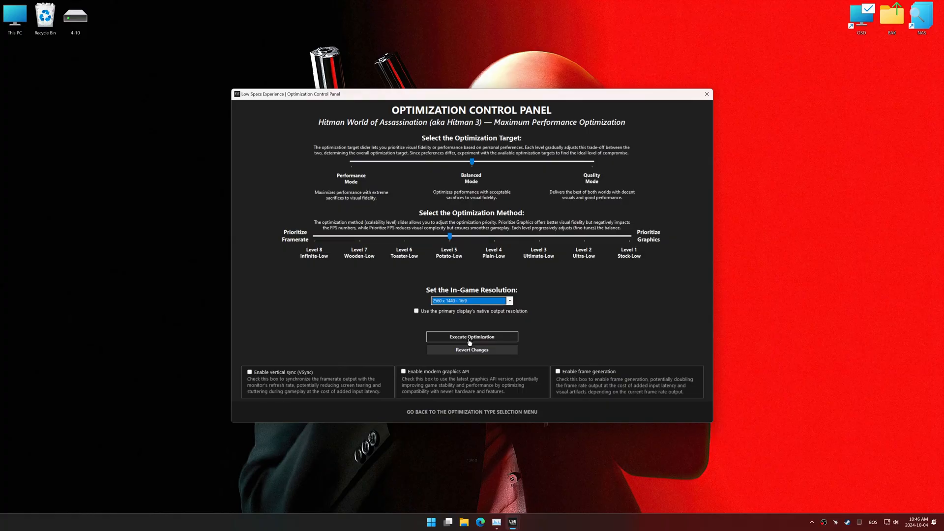
Execute the optimization, dismiss the manual resolution warning and return to the optimization menu
left_click(472, 336)
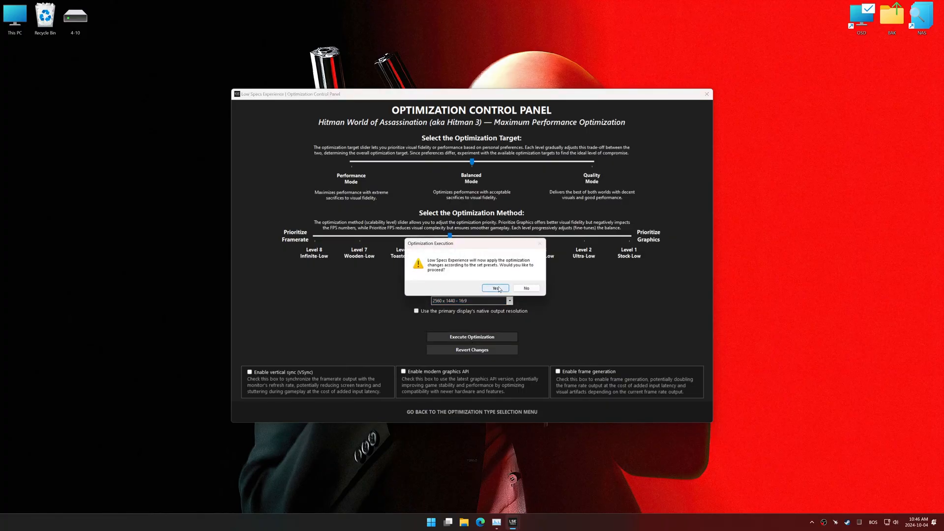
left_click(495, 287)
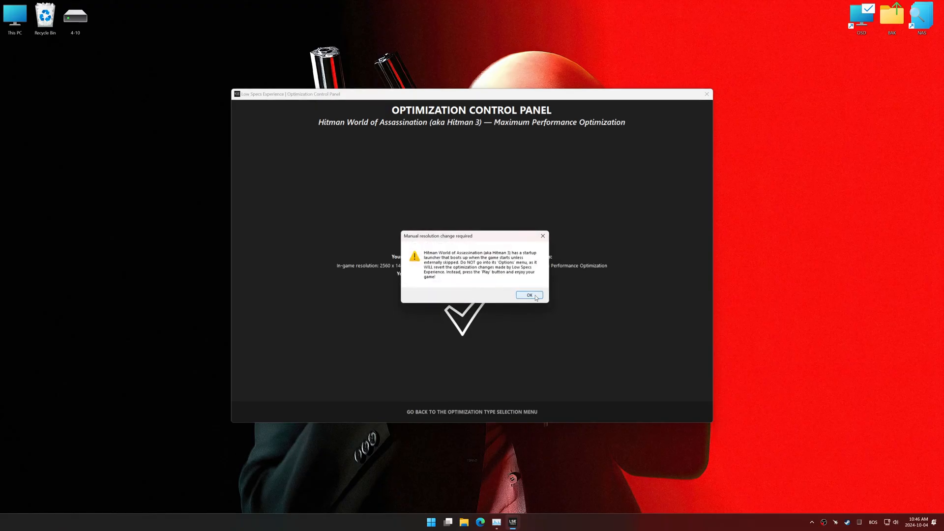
left_click(528, 295)
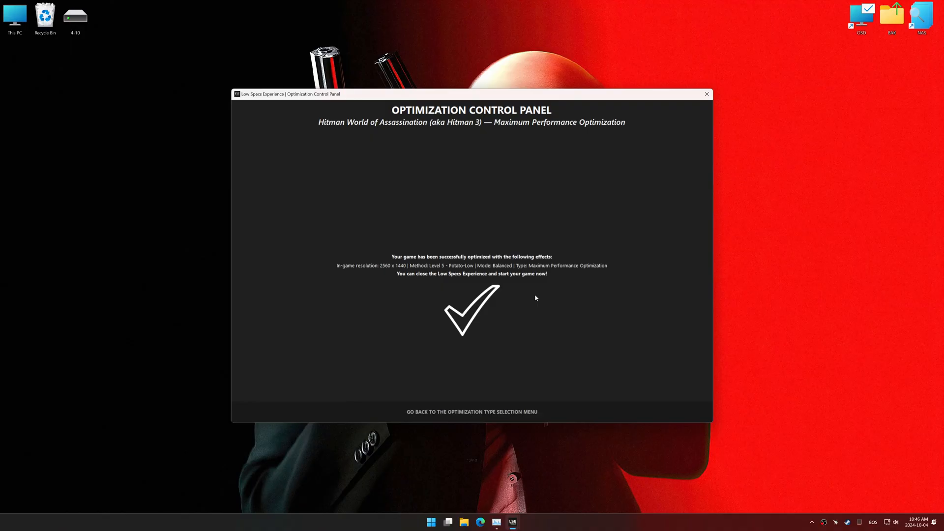
left_click(471, 412)
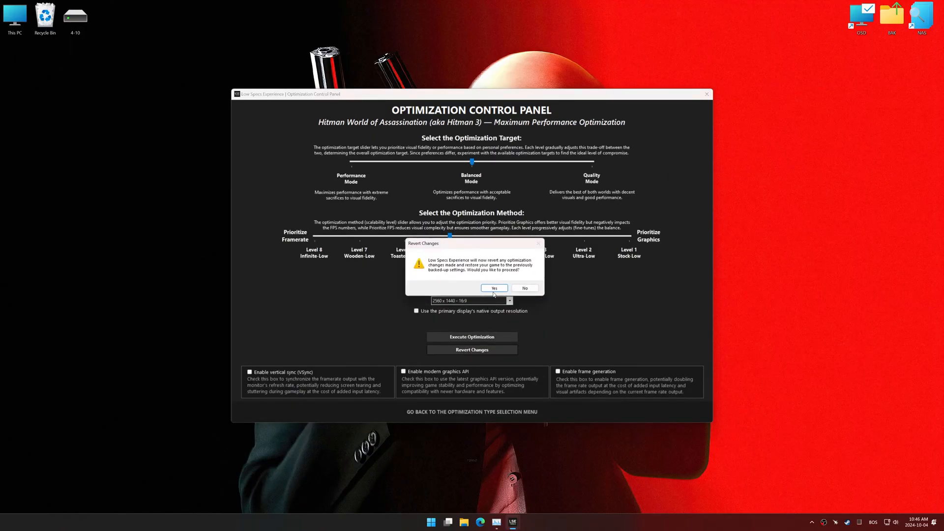
Revert Hitman 3's optimization, acknowledging that first-boot default settings were applied instead
left_click(493, 287)
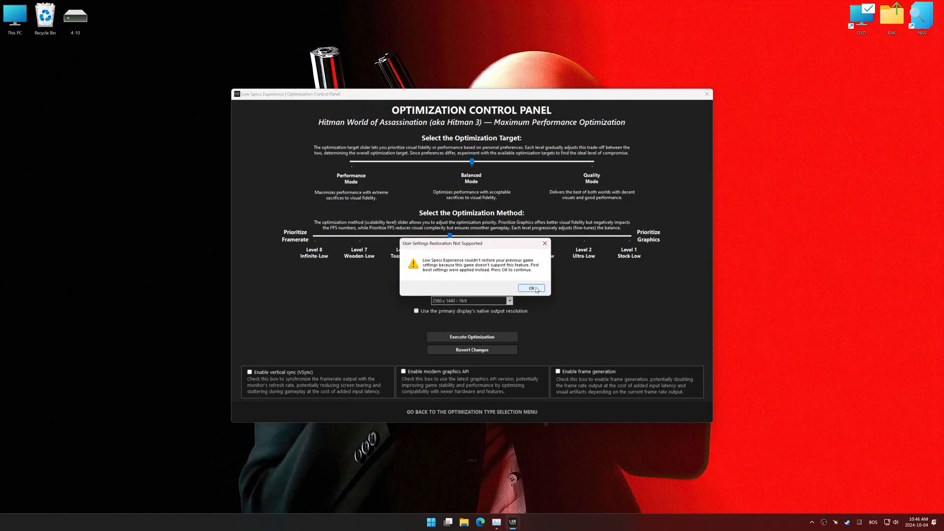
left_click(530, 287)
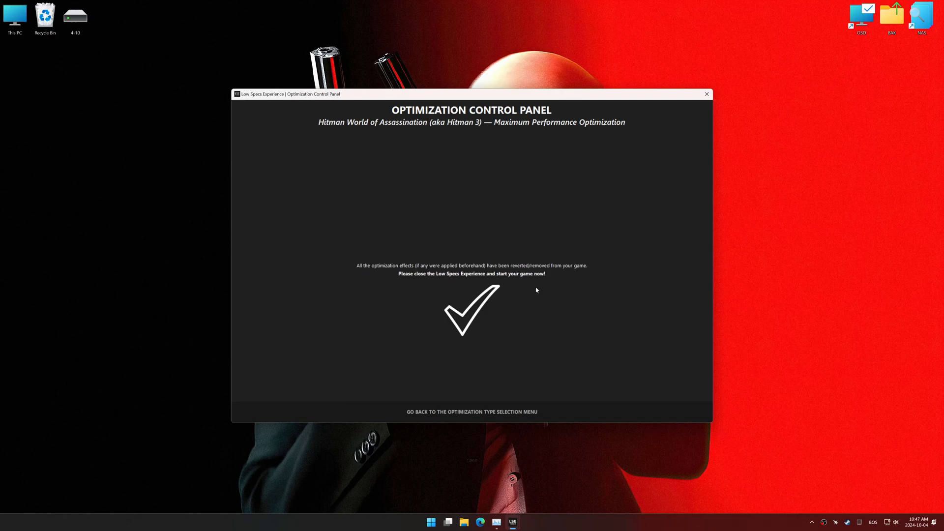